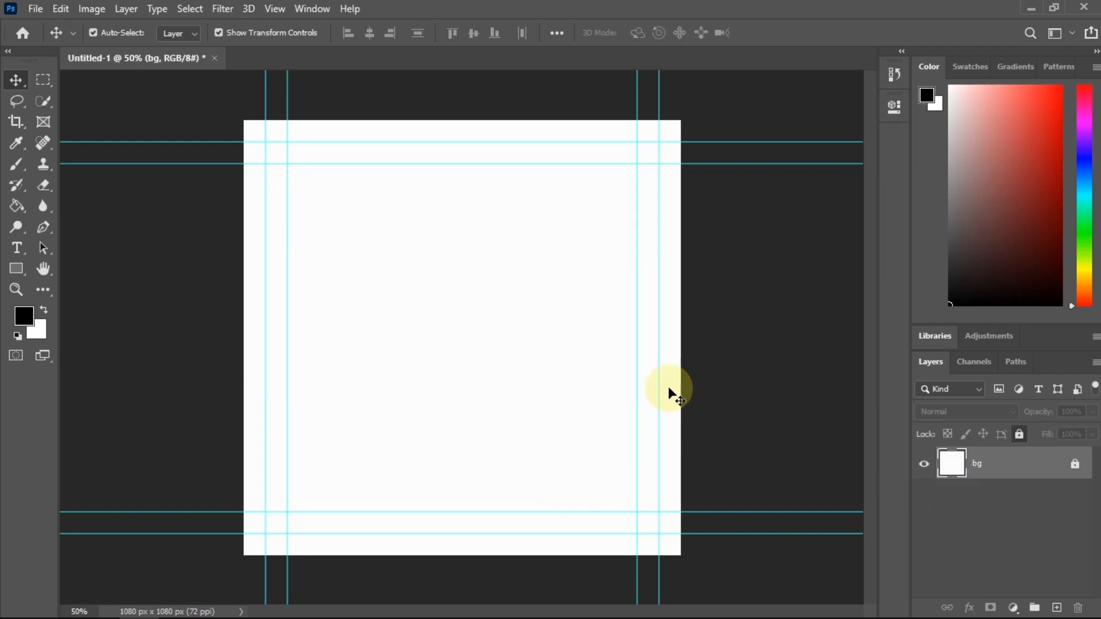
pyautogui.moveTo(678, 391)
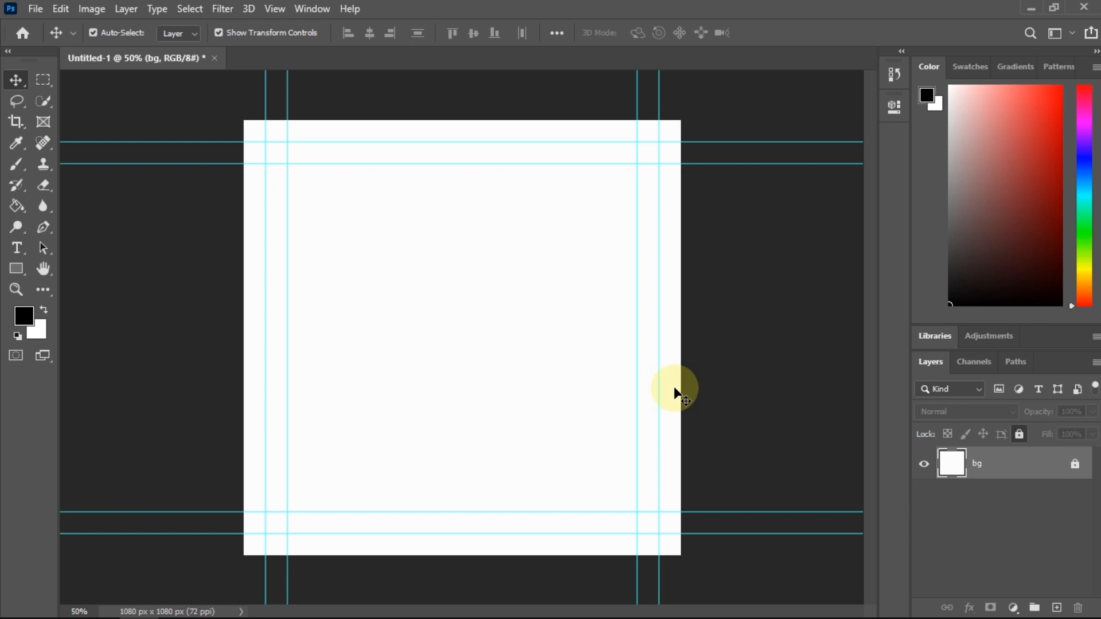
# - Place the chili pepper photo onto the blank 1080×1080 canvas as its own layer
pyautogui.click(102, 602)
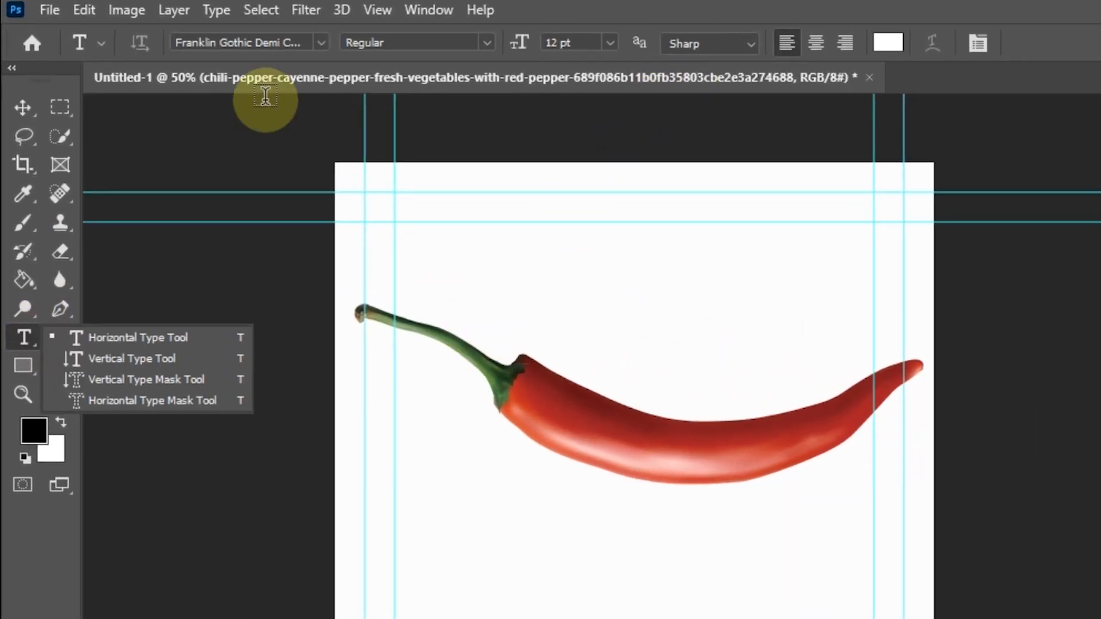
# - Set the Horizontal Type Tool's font to Impact
pyautogui.click(242, 42)
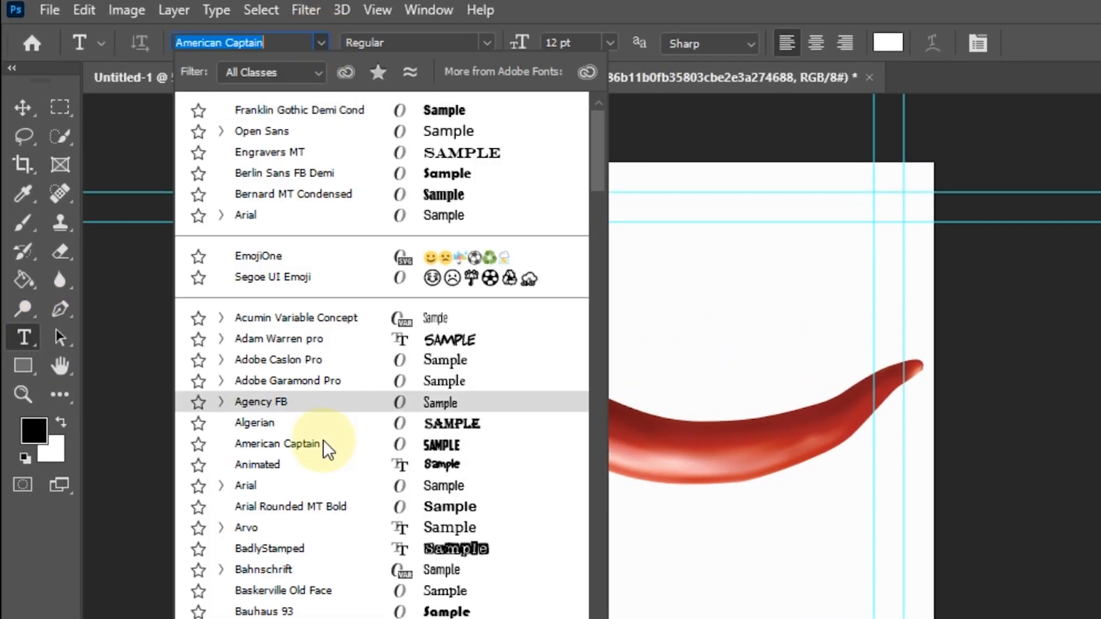
pyautogui.scroll(-3)
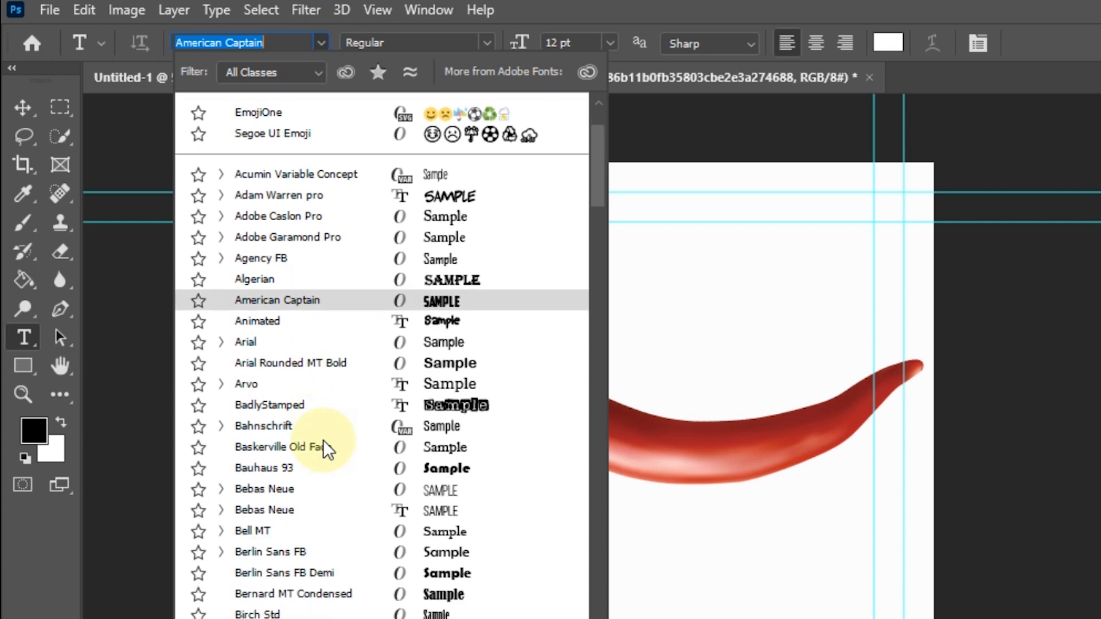
pyautogui.moveTo(312, 312)
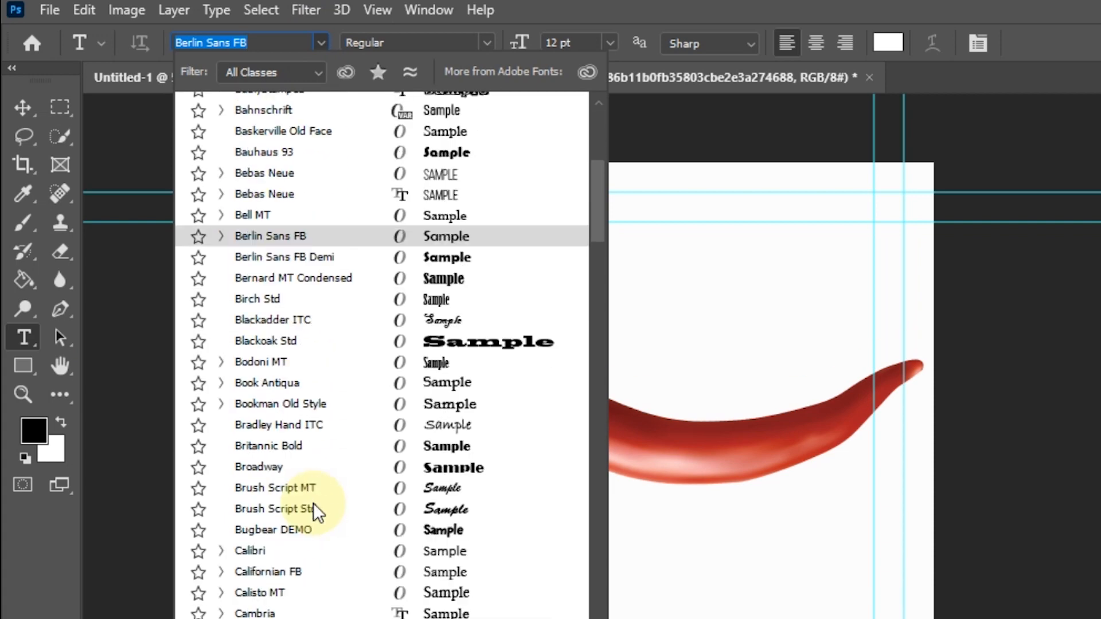
pyautogui.scroll(-3)
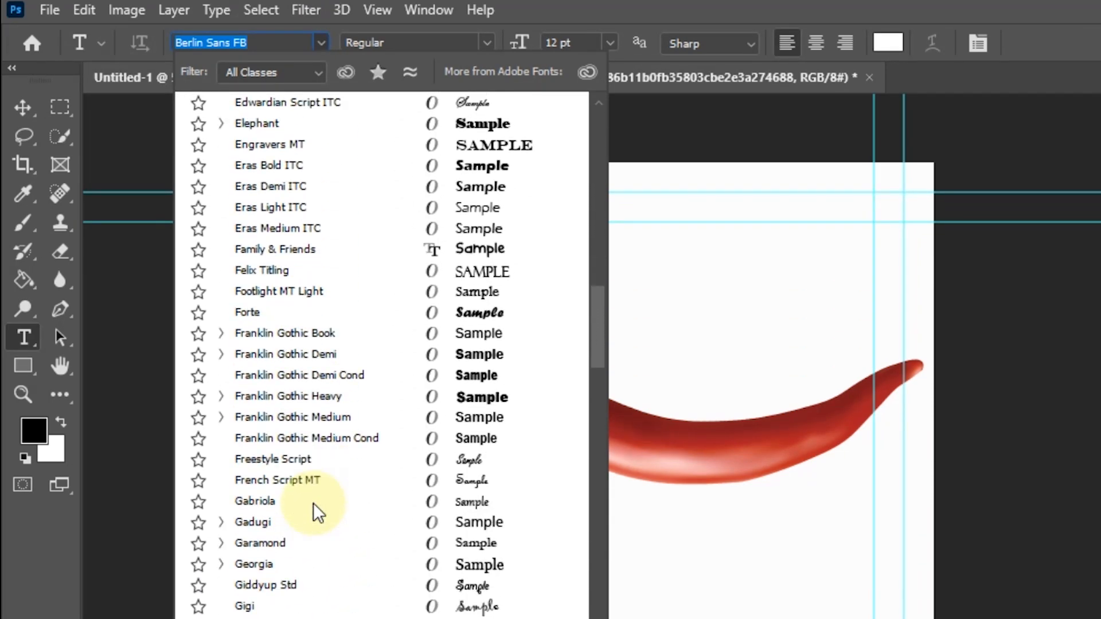
pyautogui.click(251, 546)
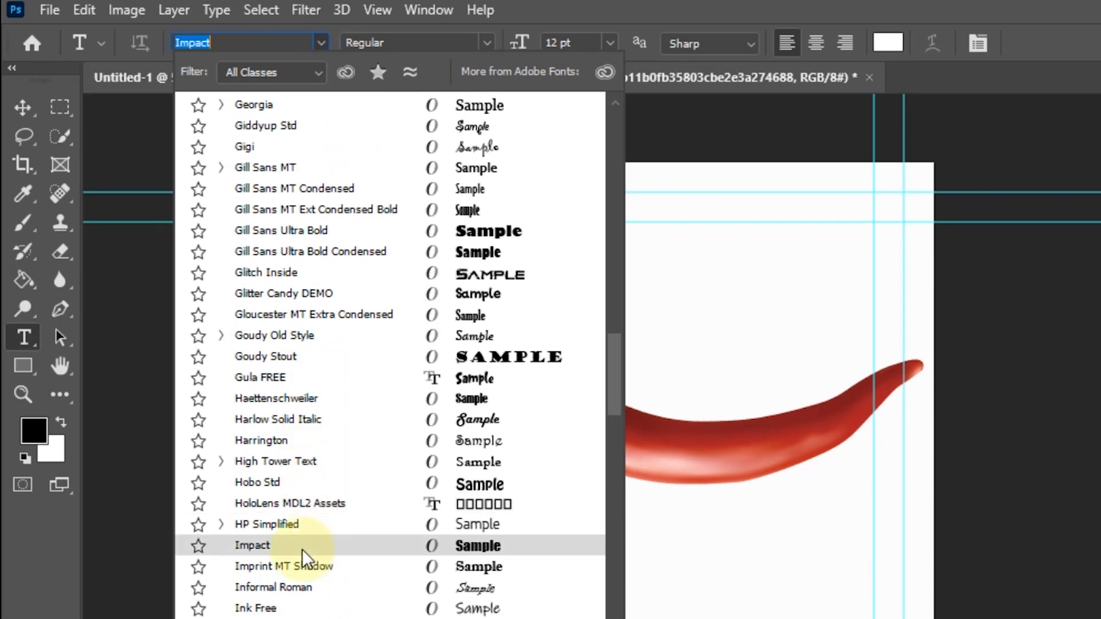
pyautogui.click(251, 545)
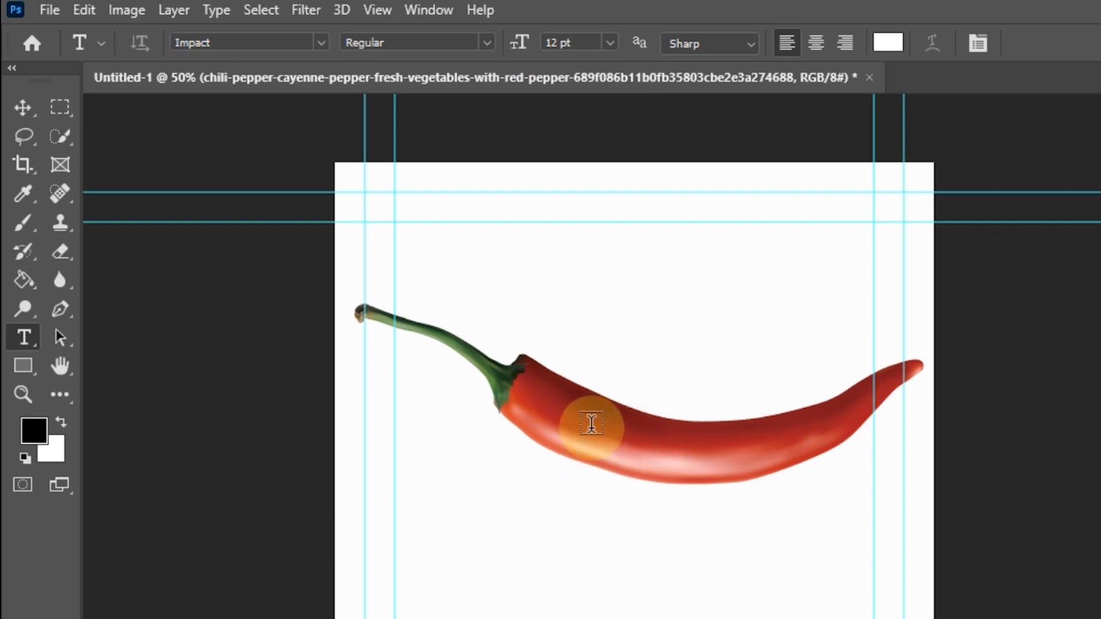
# - Add a large yellow SPICY text layer across the middle of the pepper
pyautogui.press('Tab')
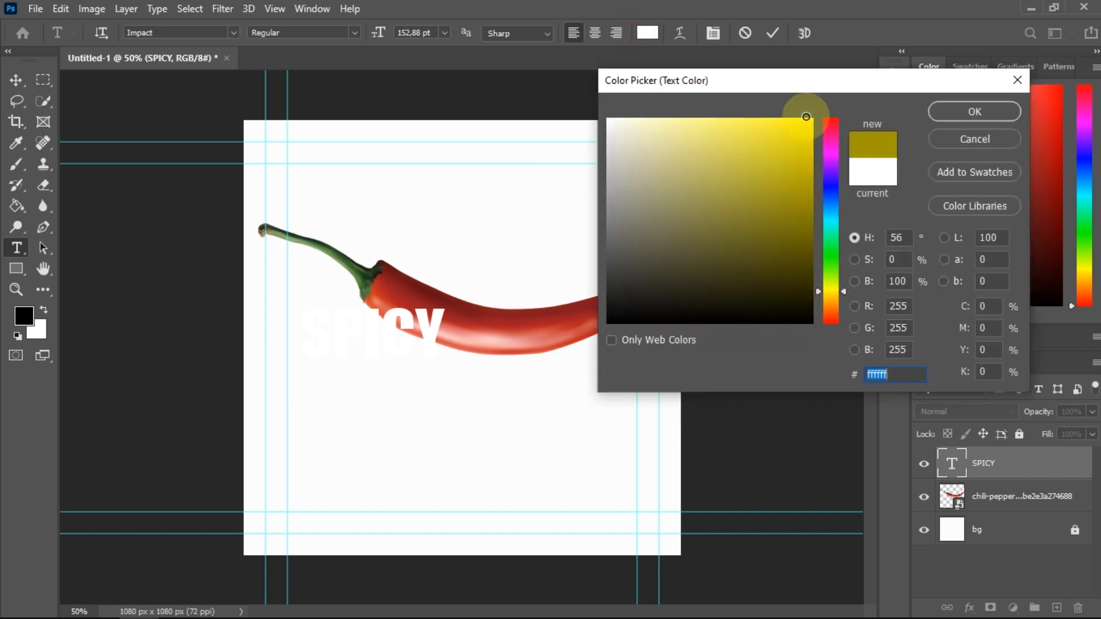
pyautogui.click(974, 111)
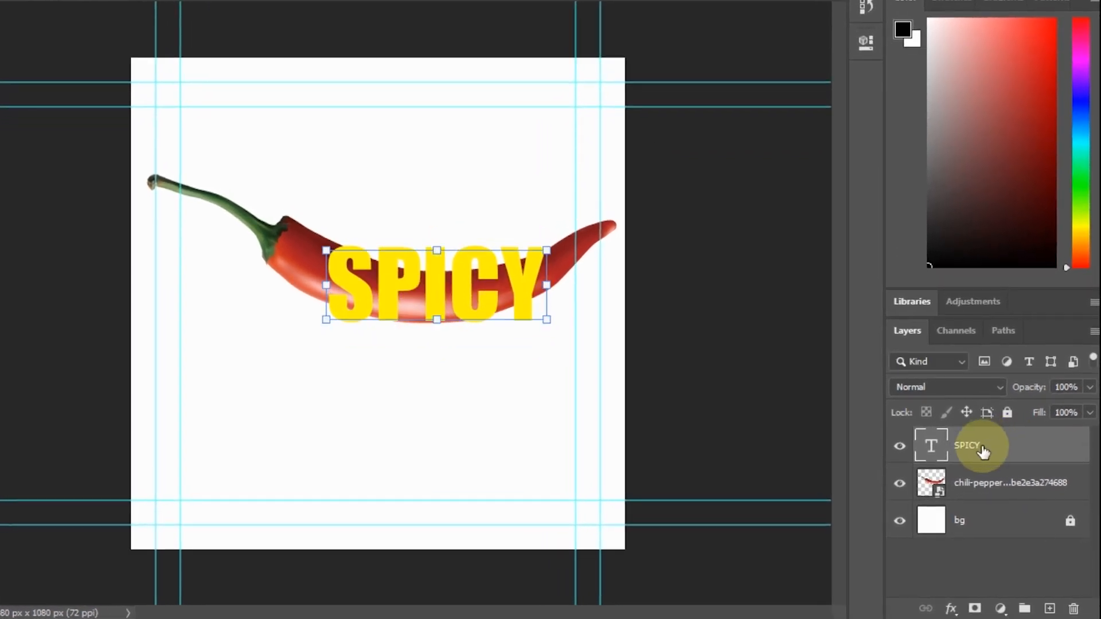
# - Convert the SPICY layer to a smart object and warp it along the pepper's curve
pyautogui.rightClick(965, 444)
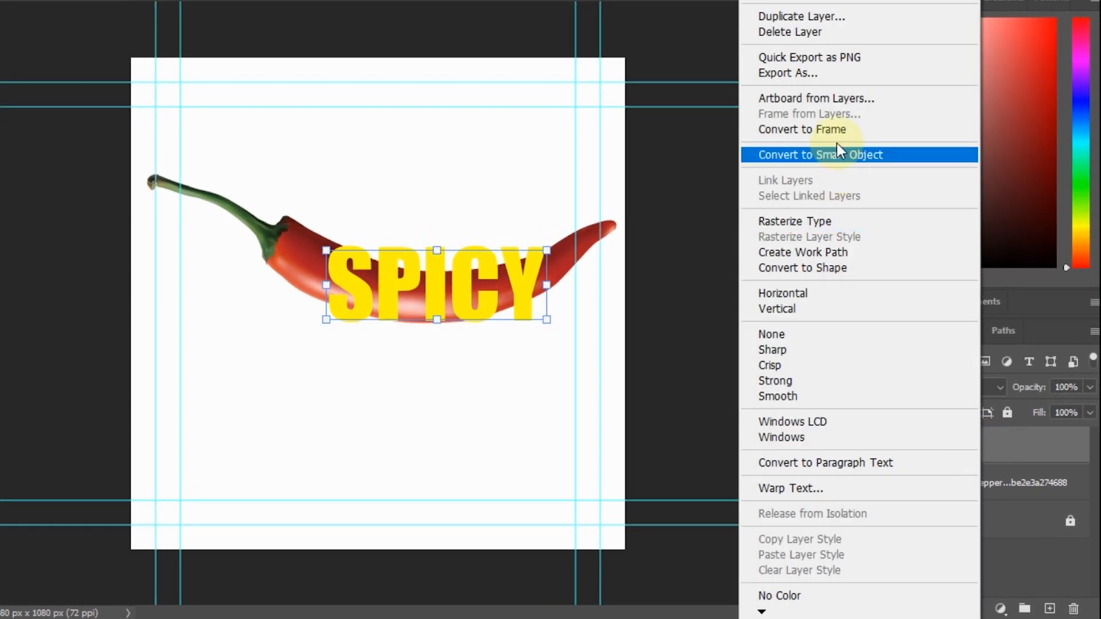
pyautogui.moveTo(843, 239)
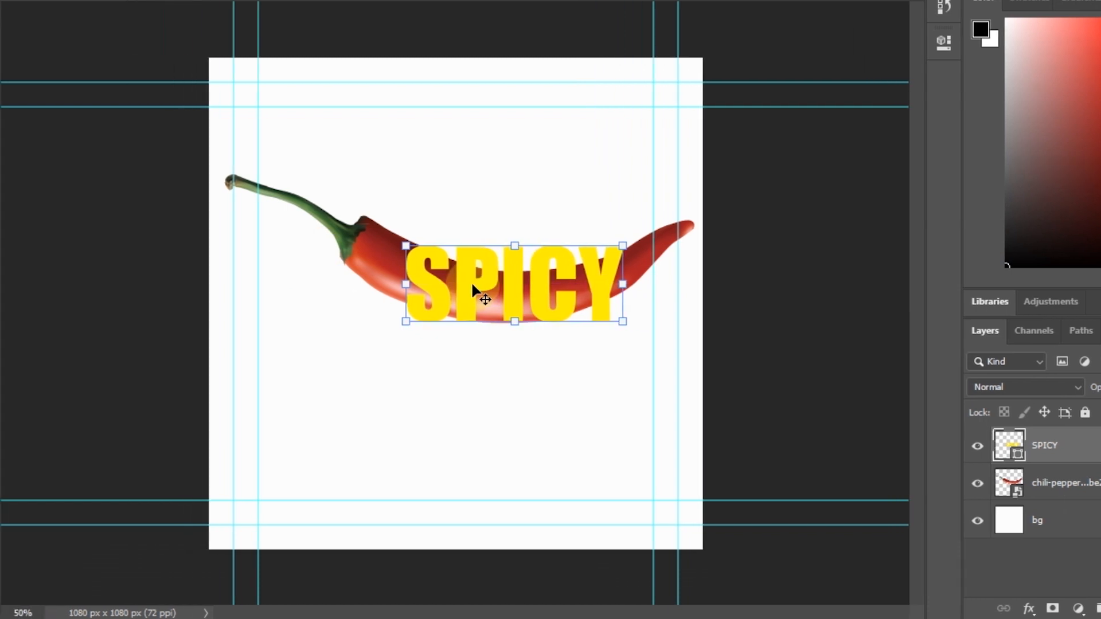
pyautogui.rightClick(513, 281)
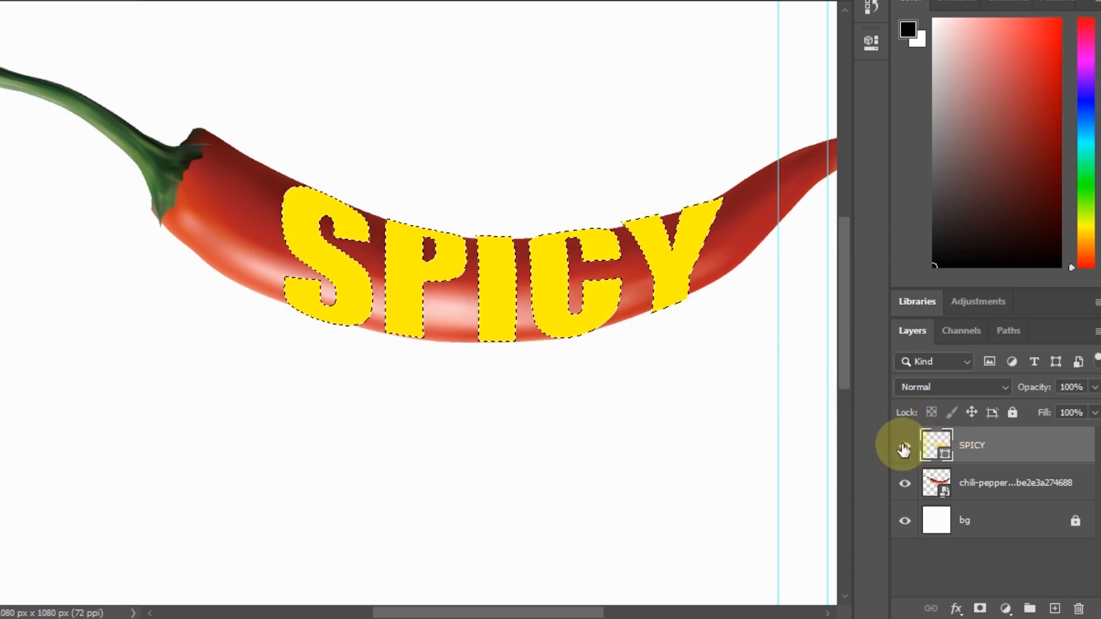
# - Hide the yellow SPICY layer and mask the pepper layer to the letter shapes
pyautogui.click(905, 450)
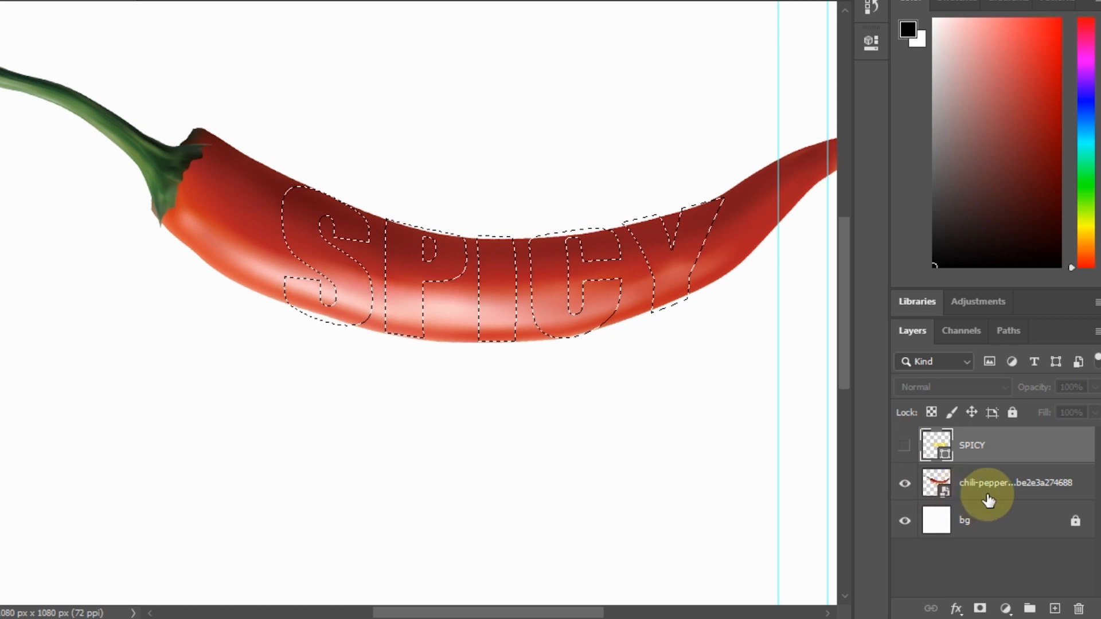
pyautogui.click(989, 482)
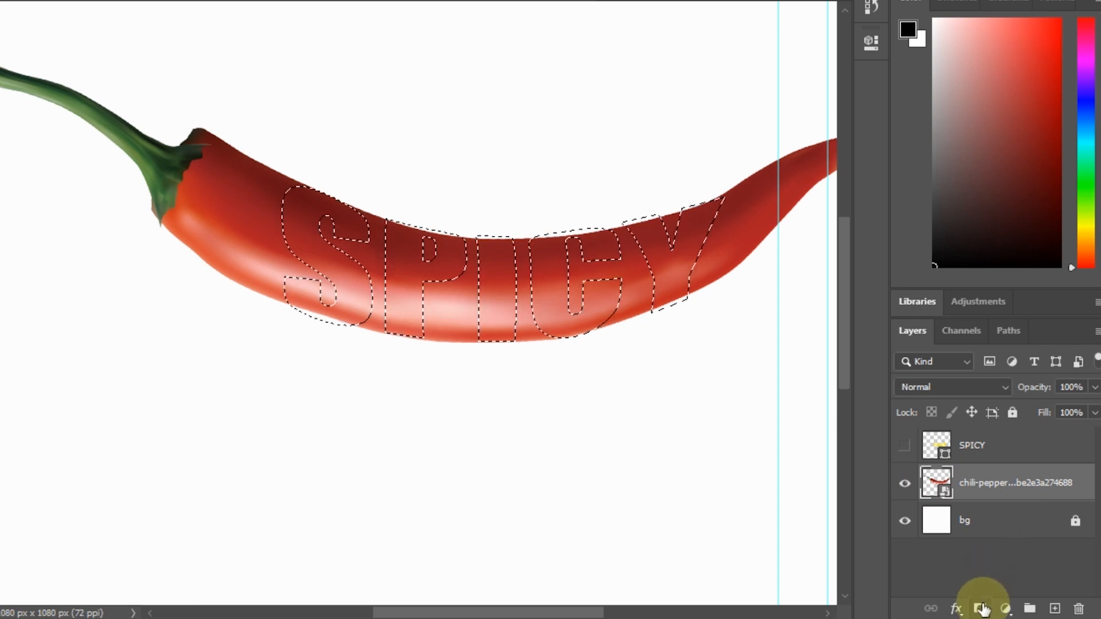
pyautogui.click(984, 607)
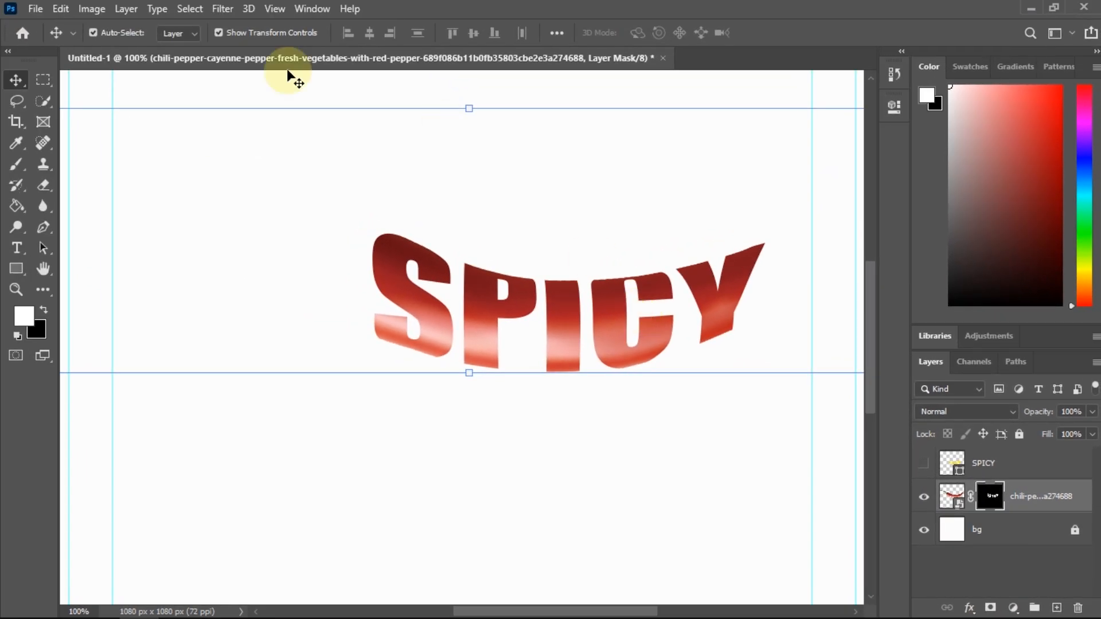
pyautogui.moveTo(16, 164)
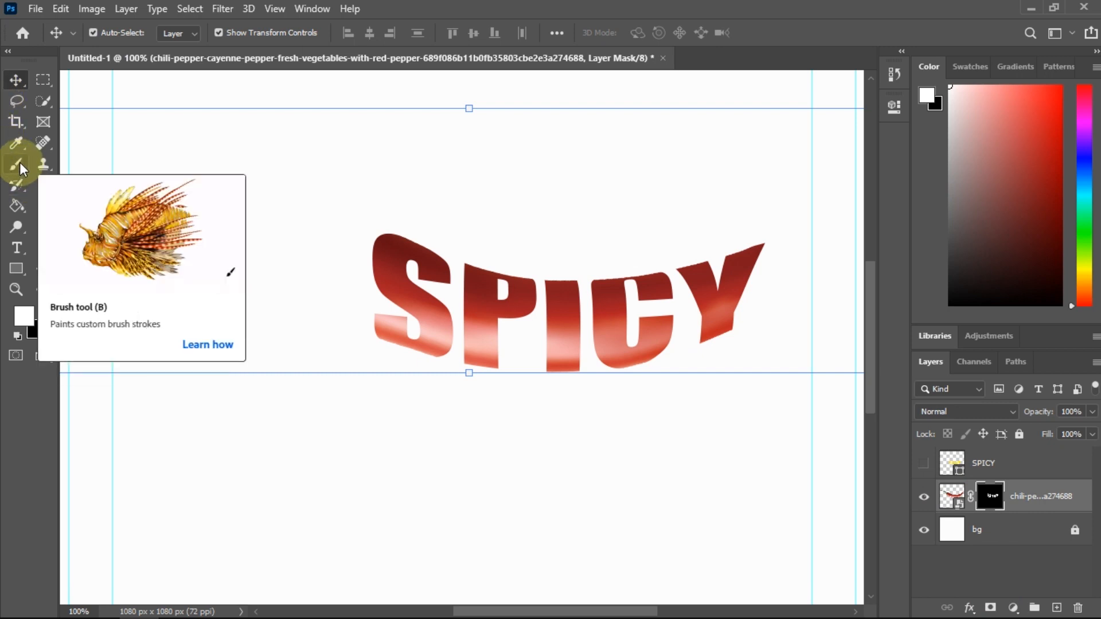
# - Ready a large white Brush Tool with adjusted size and hardness for mask painting
pyautogui.rightClick(15, 164)
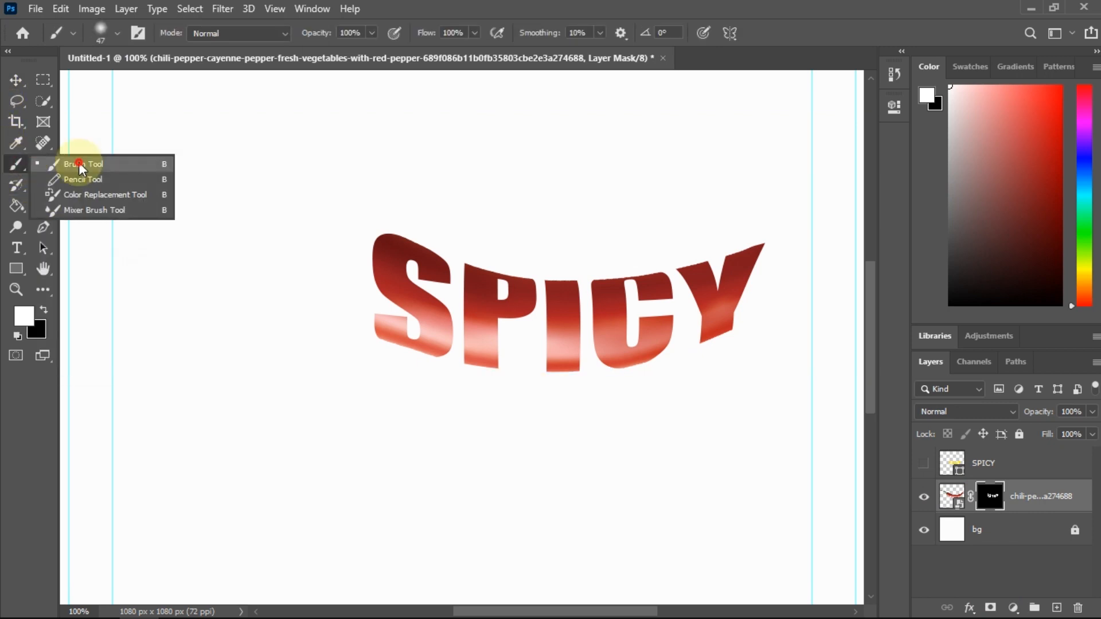
pyautogui.click(82, 164)
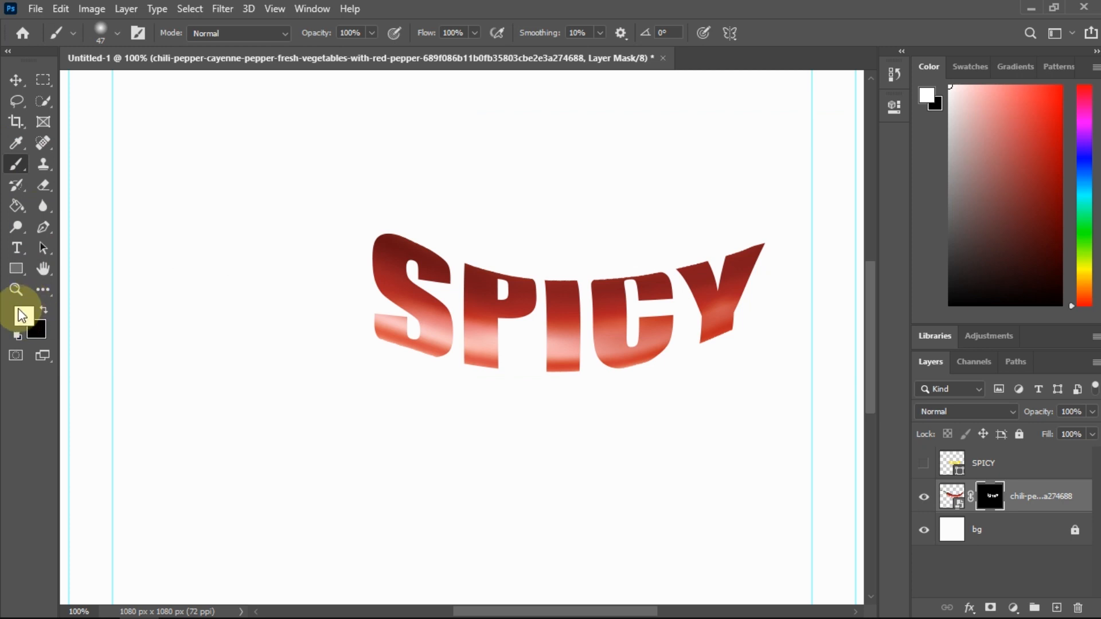
pyautogui.click(117, 33)
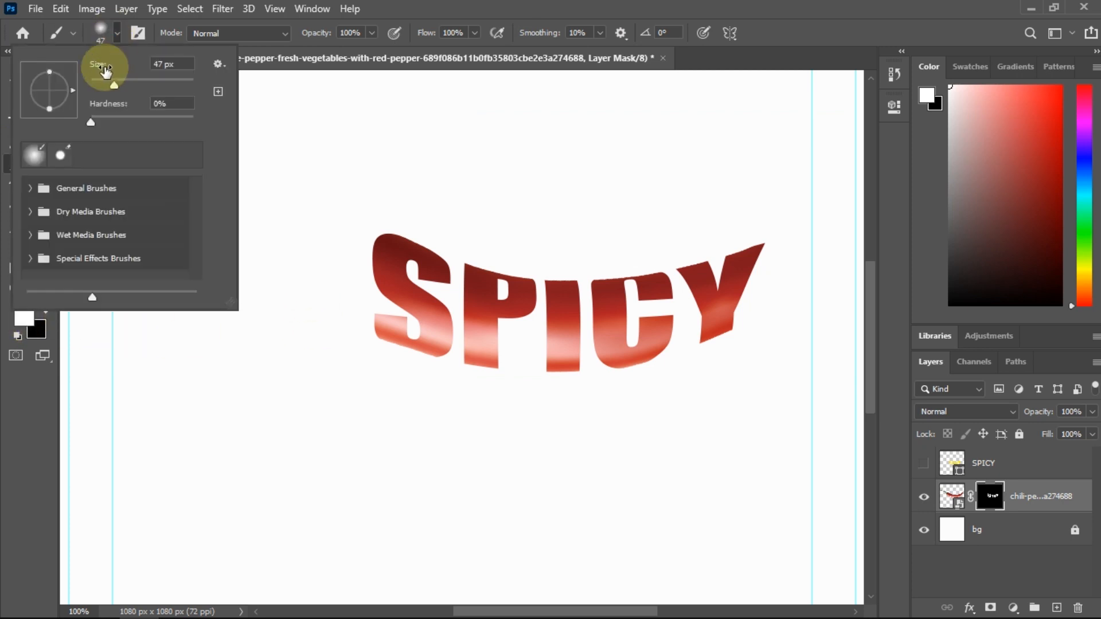
pyautogui.tripleClick(171, 64)
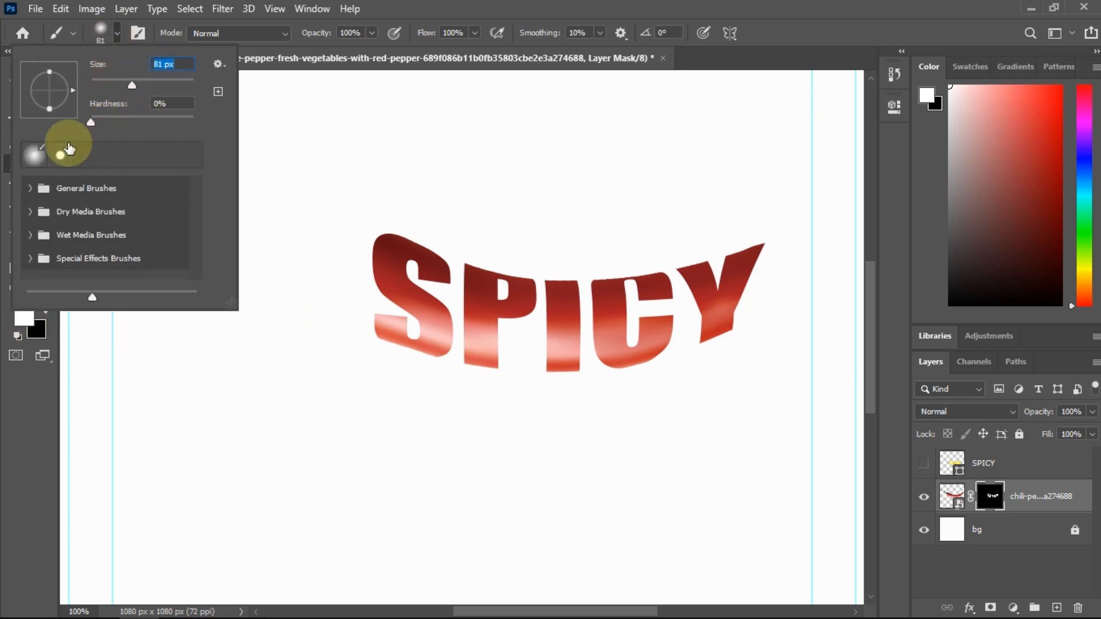
pyautogui.moveTo(92, 121); pyautogui.dragTo(187, 121)
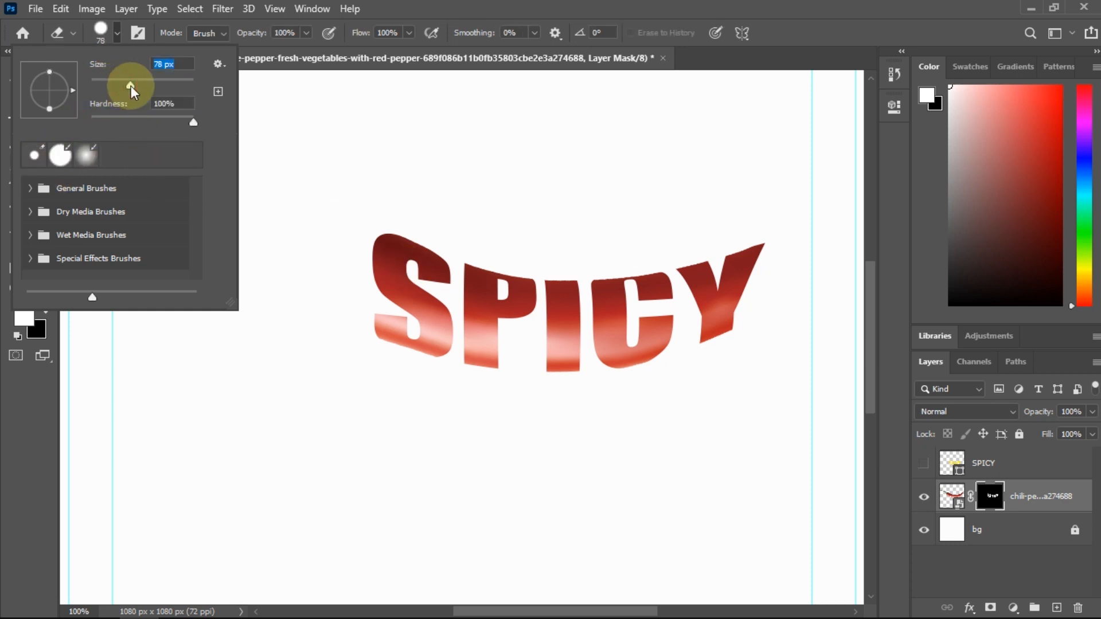
pyautogui.click(86, 155)
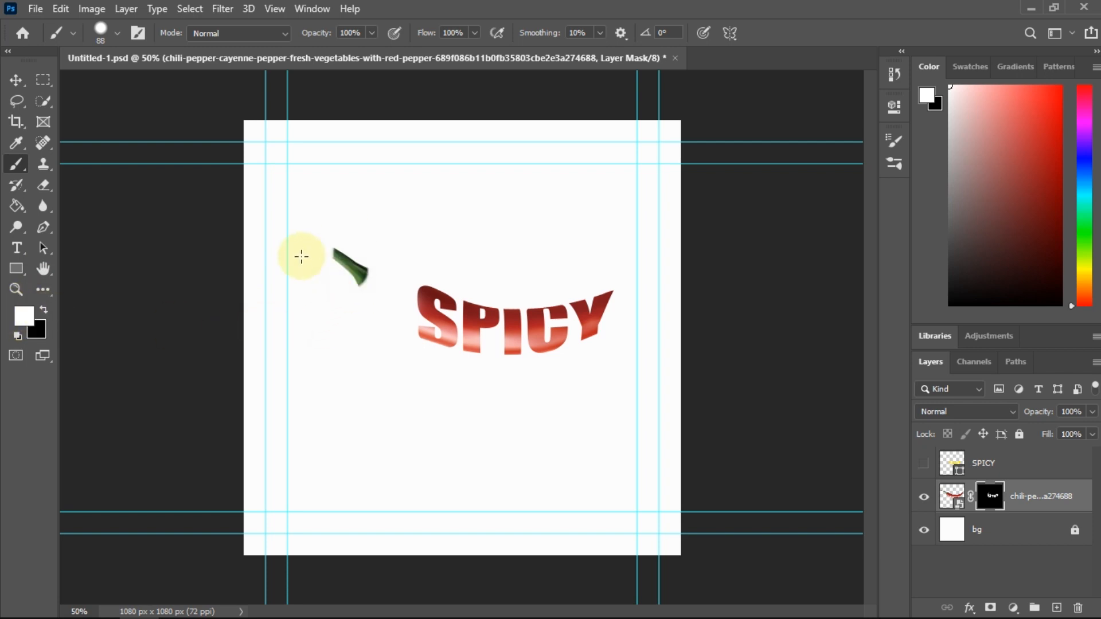
# - Paint the pepper's stem and tip back into view on the layer mask
pyautogui.moveTo(302, 255); pyautogui.dragTo(386, 270)
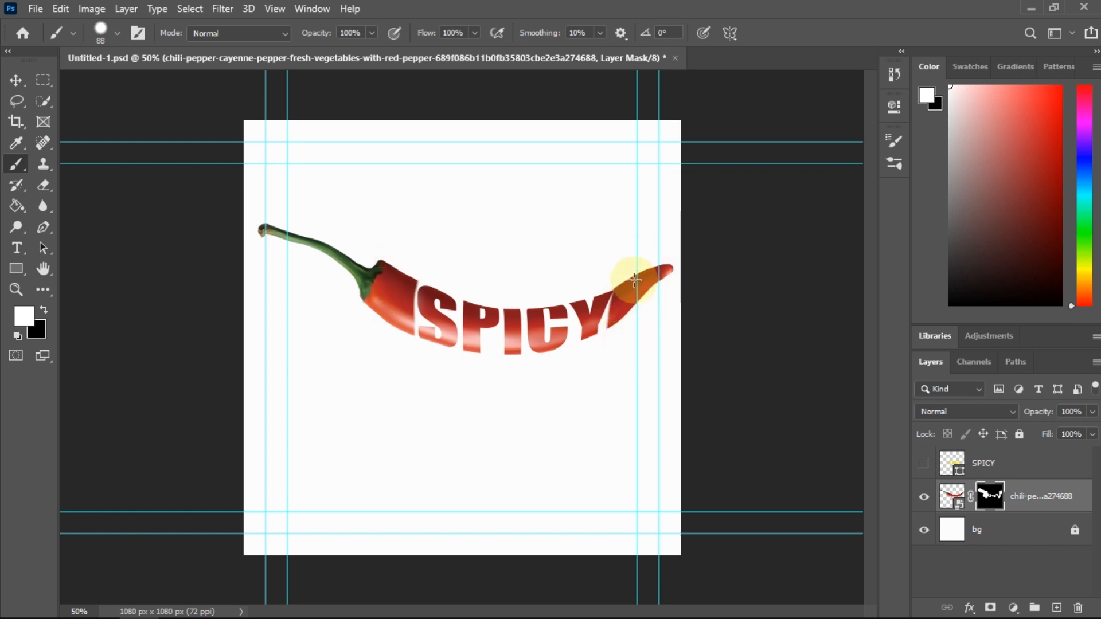
pyautogui.click(15, 79)
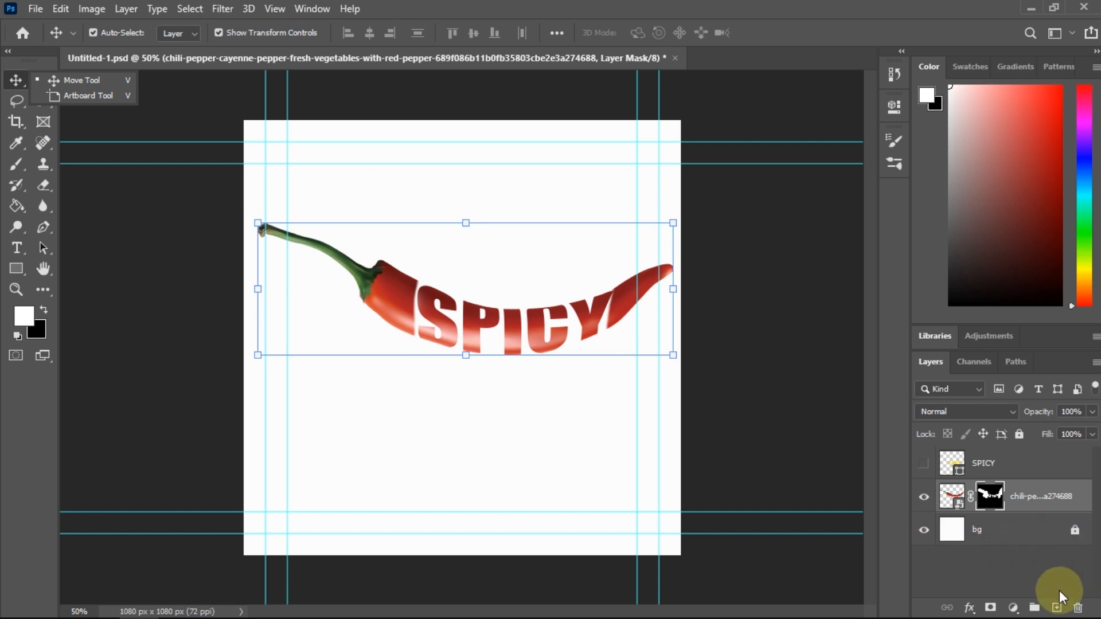
# - Add a new shadow layer below the pepper and start sizing a large black brush
pyautogui.click(1055, 607)
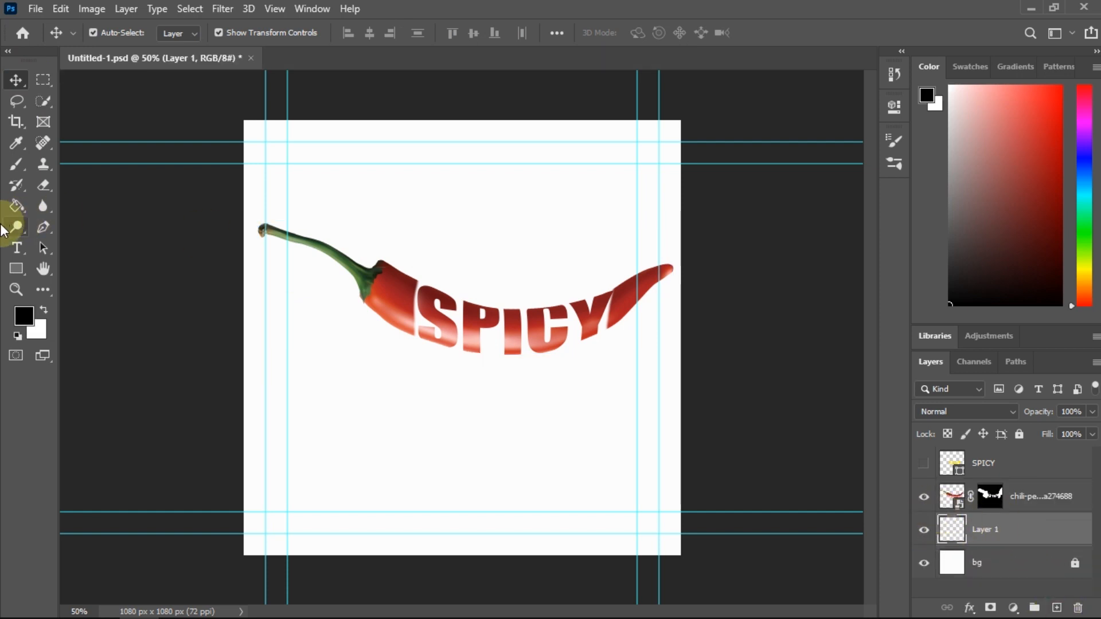
pyautogui.click(16, 164)
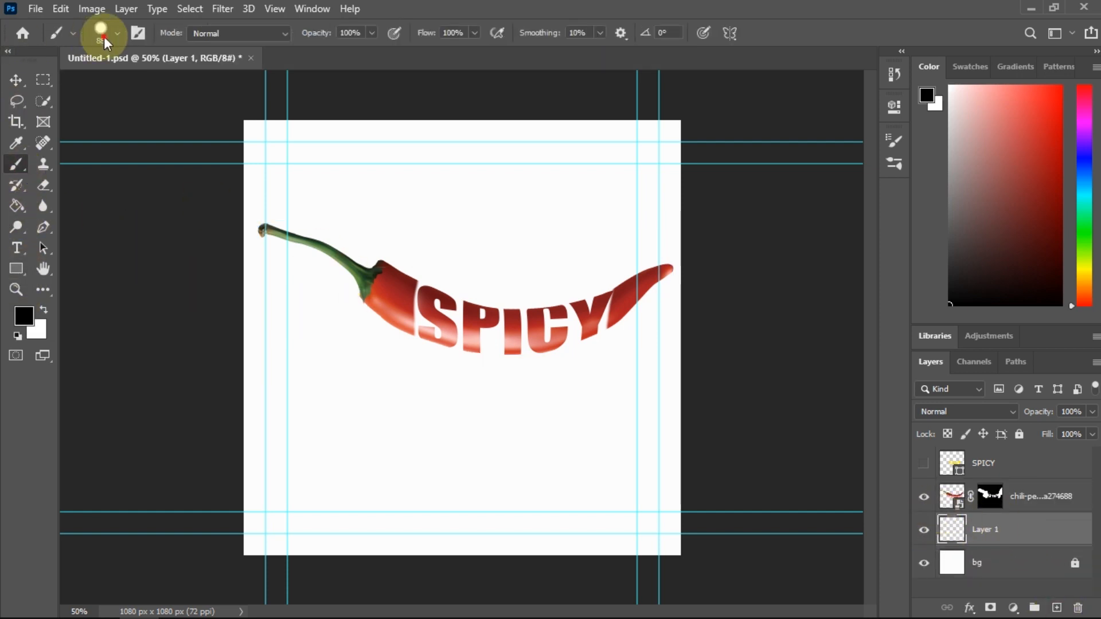
pyautogui.click(115, 33)
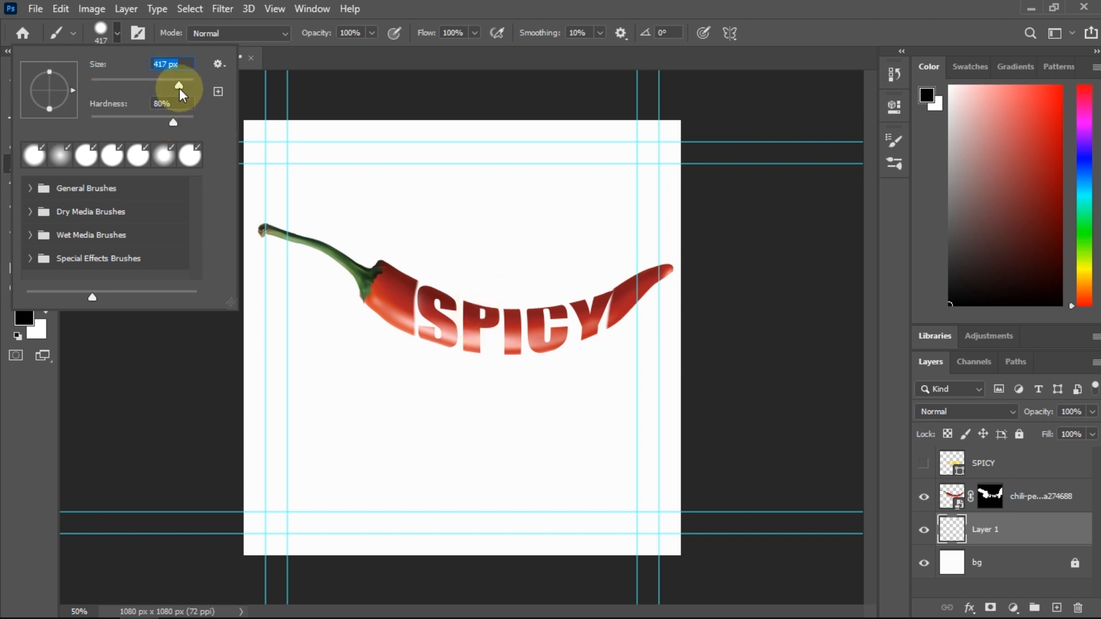